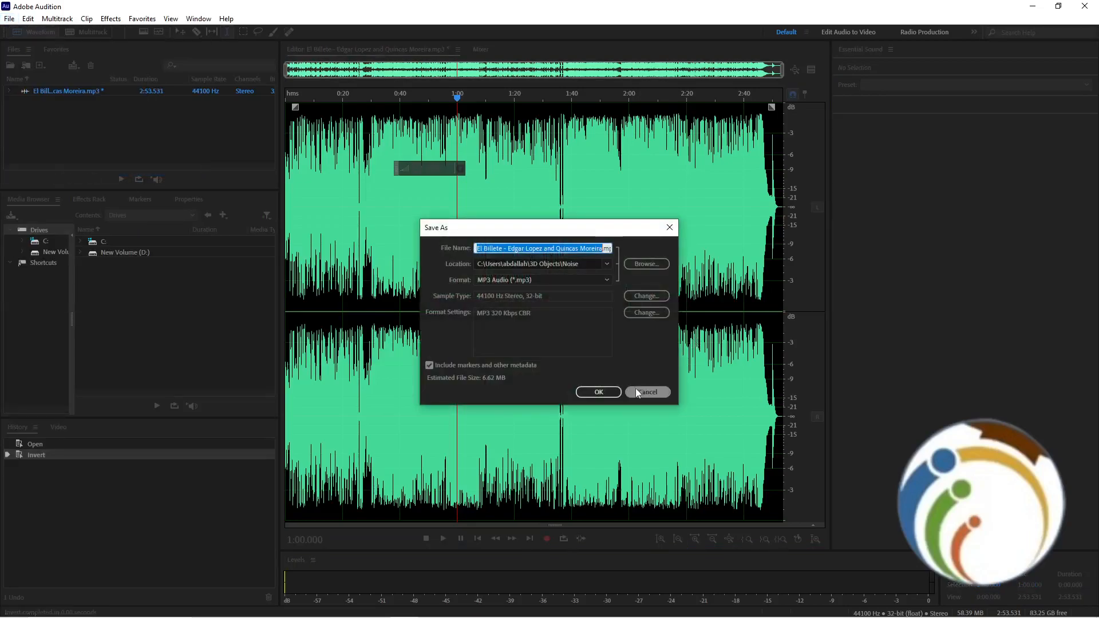
Step: Cancel the pending Save As, returning to the inverted El Billete waveform unsaved
click(646, 391)
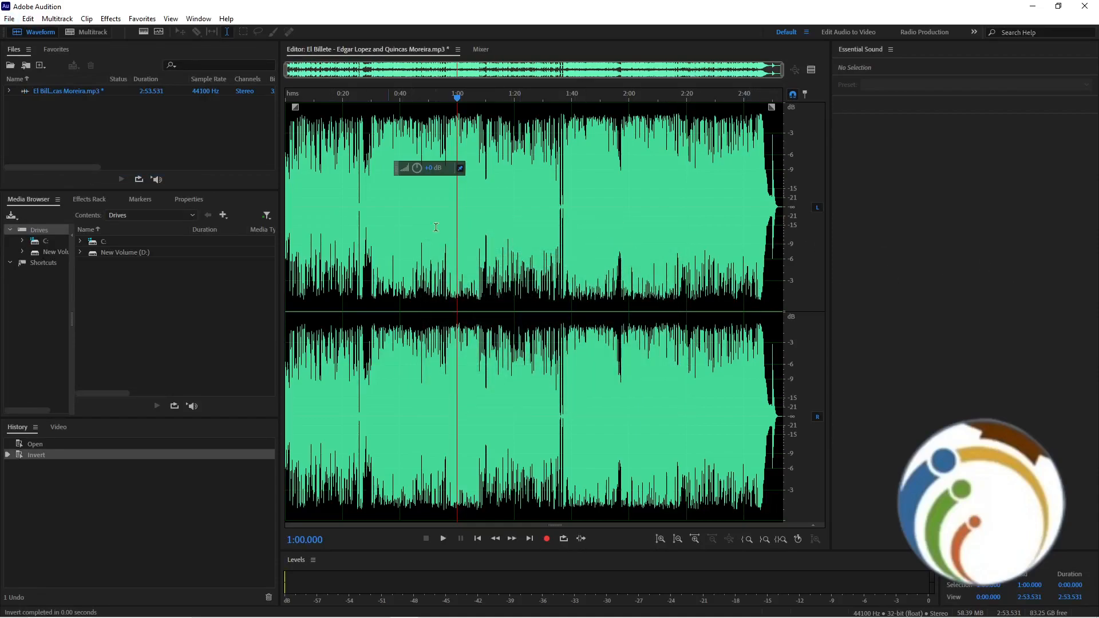
mouse_move(389, 220)
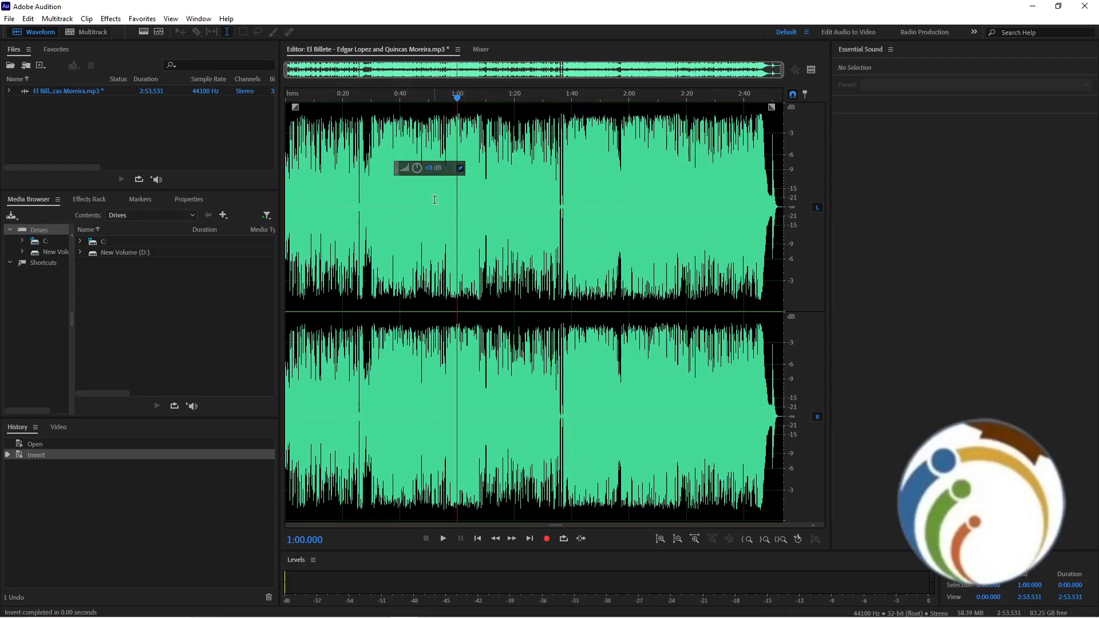
mouse_move(755, 291)
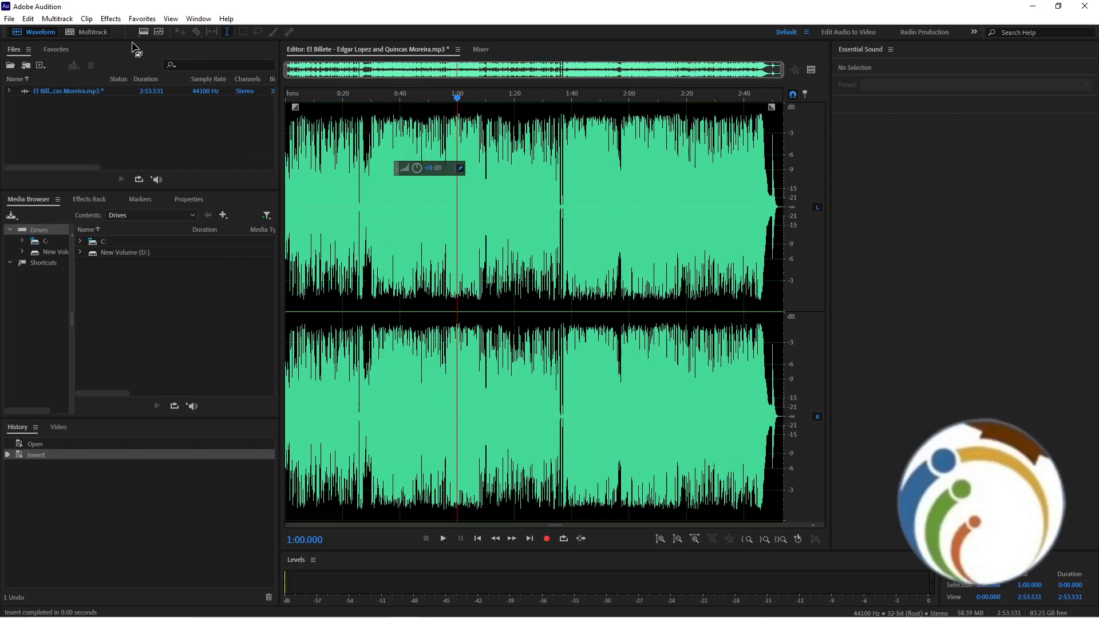
mouse_move(92, 32)
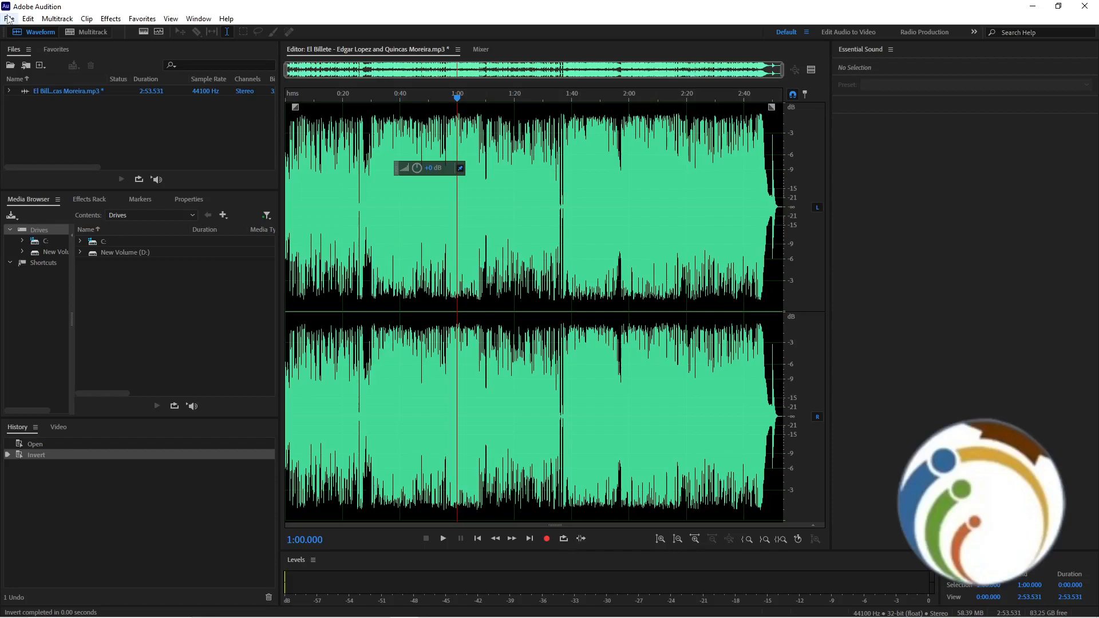
Step: Bring up the File menu over the unsaved El Billete waveform
click(10, 19)
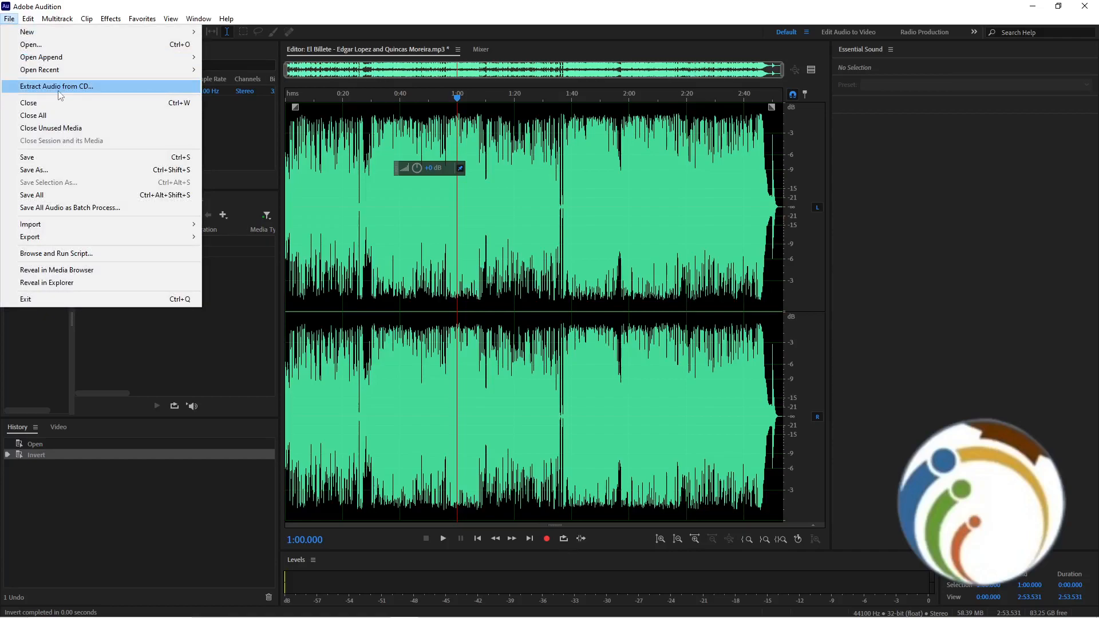
mouse_move(63, 236)
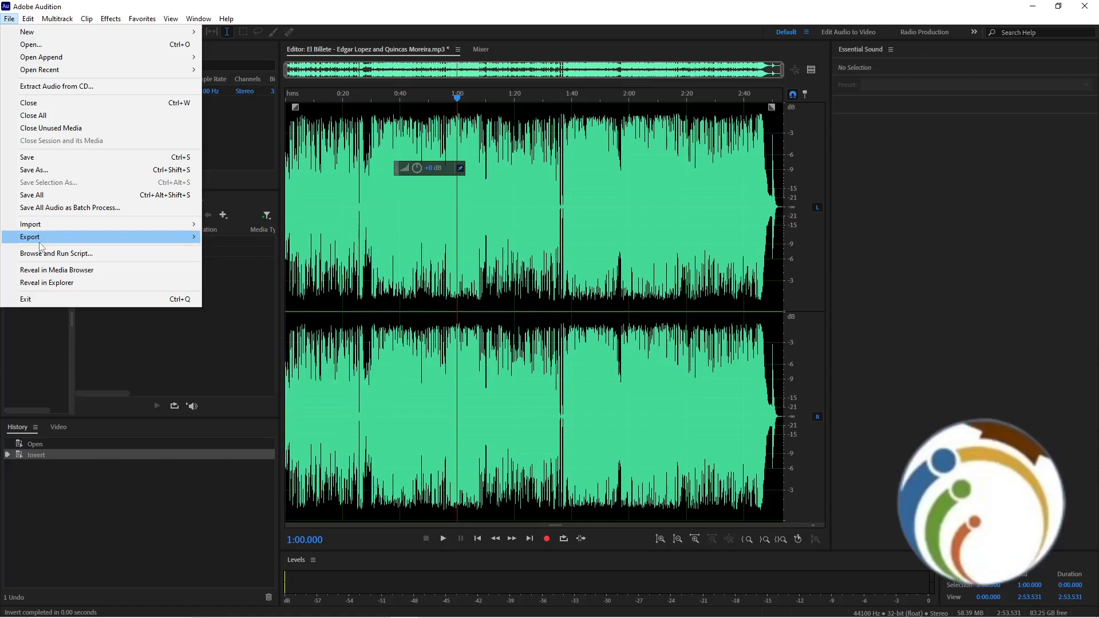
mouse_move(33, 169)
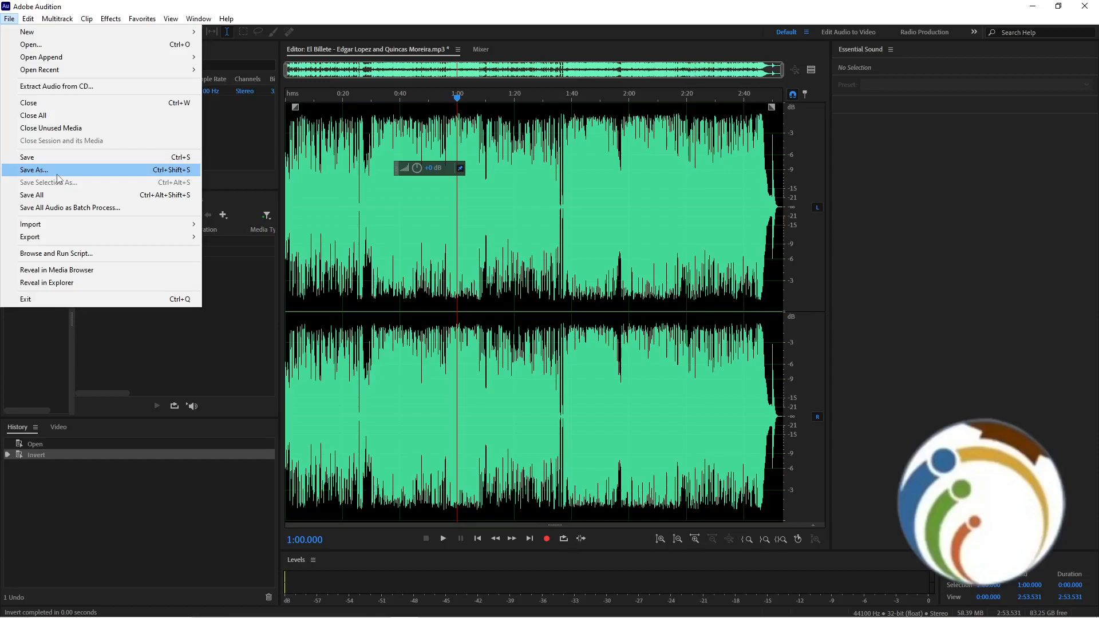
Step: Start a Save As named Rondo.mp3 and browse for the destination folder
click(33, 169)
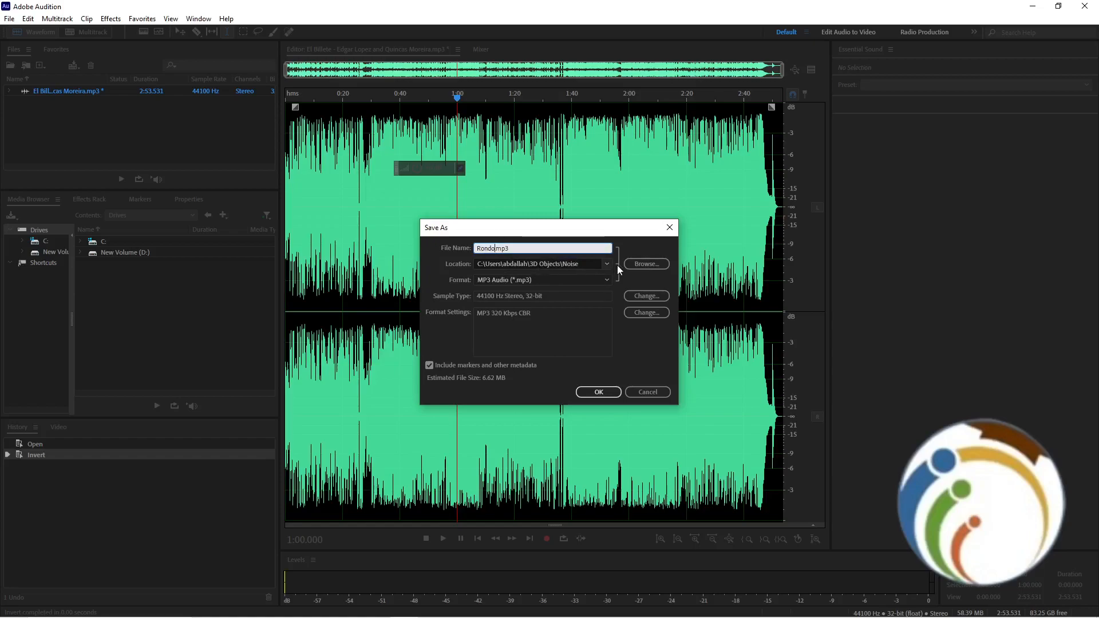
click(645, 263)
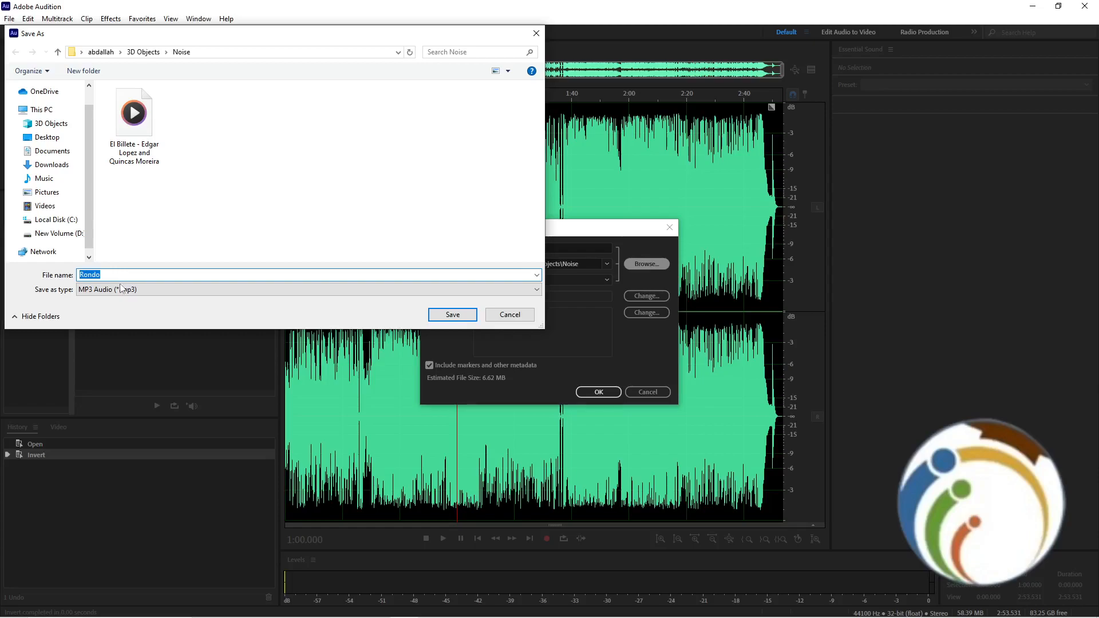
Step: Save the inverted track as Rondo.mp3 in the Noise folder, accepting the lossy-format warning
click(453, 314)
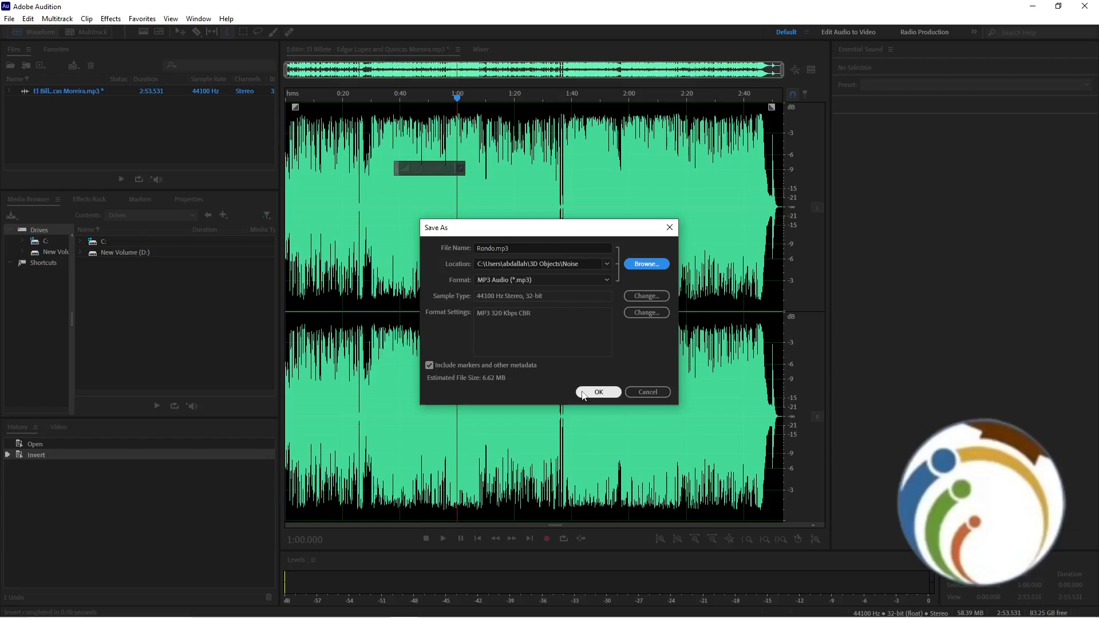
click(597, 391)
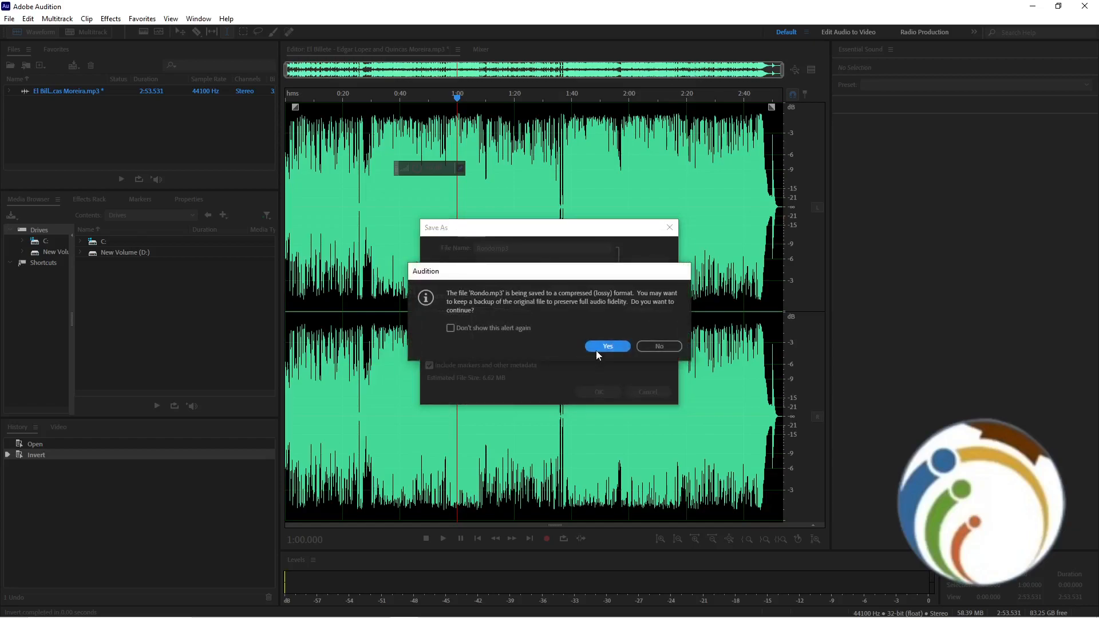
click(607, 346)
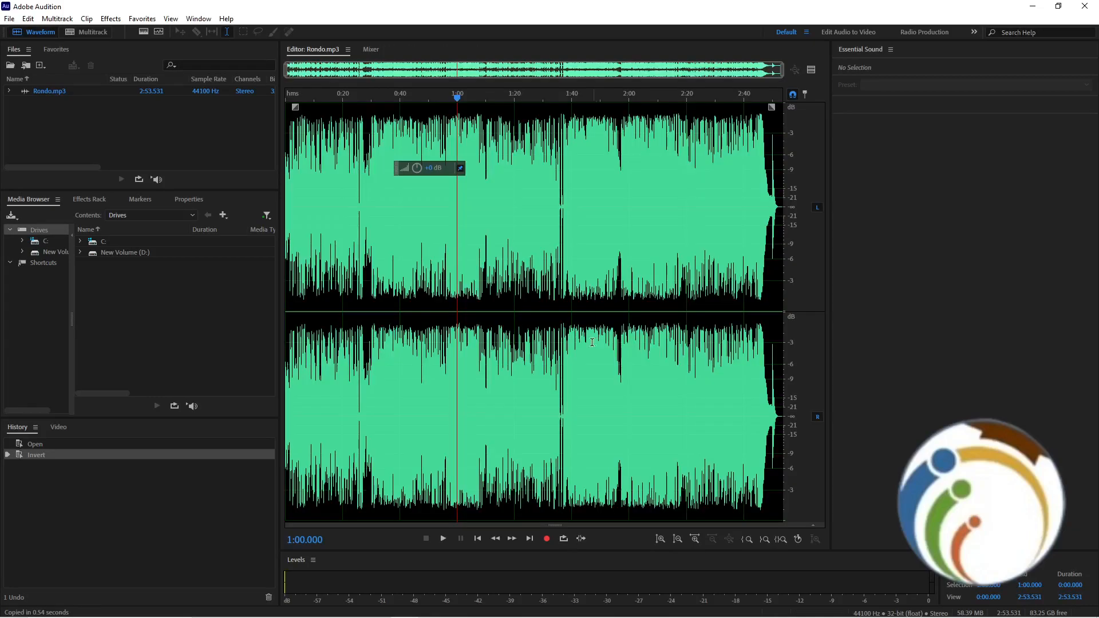